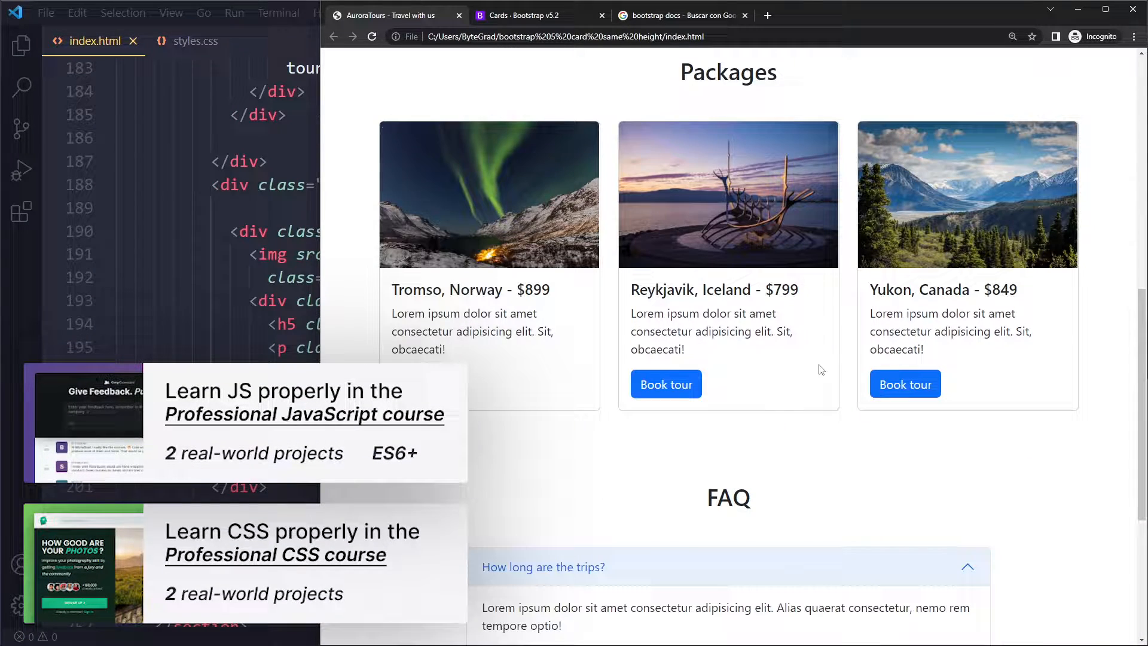
Add filler words to the Reykjavik card's card-text paragraph so it grows taller than the others.
{"action": "scroll", "scroll_direction": "up", "scroll_amount": 3}
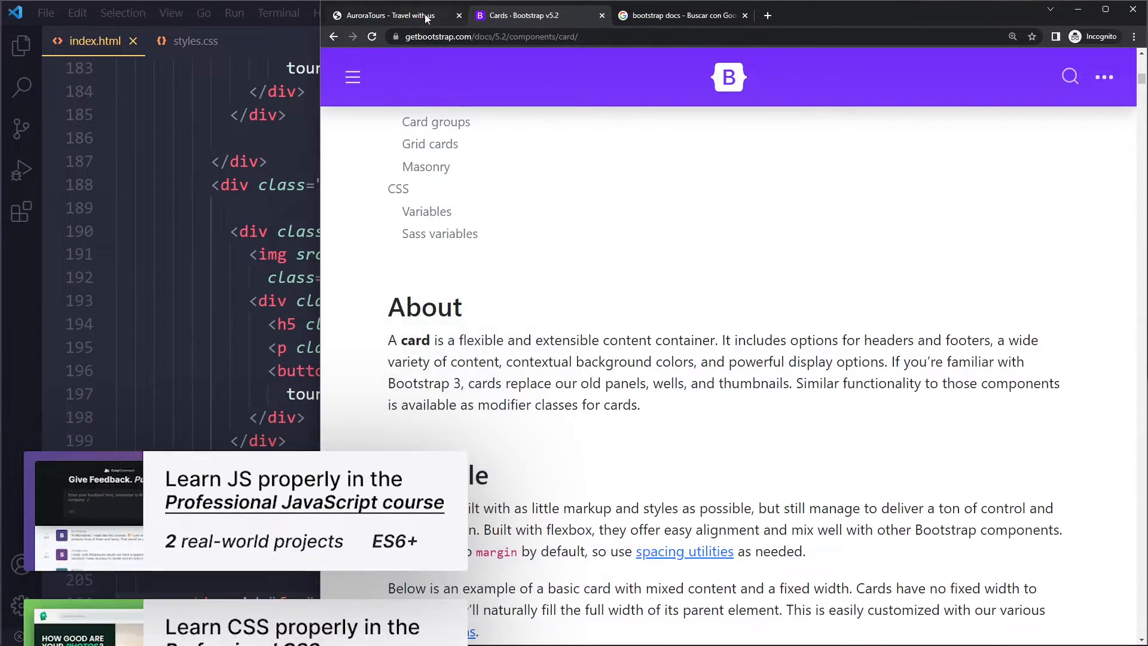
{"action": "left_click", "coordinate": [394, 15]}
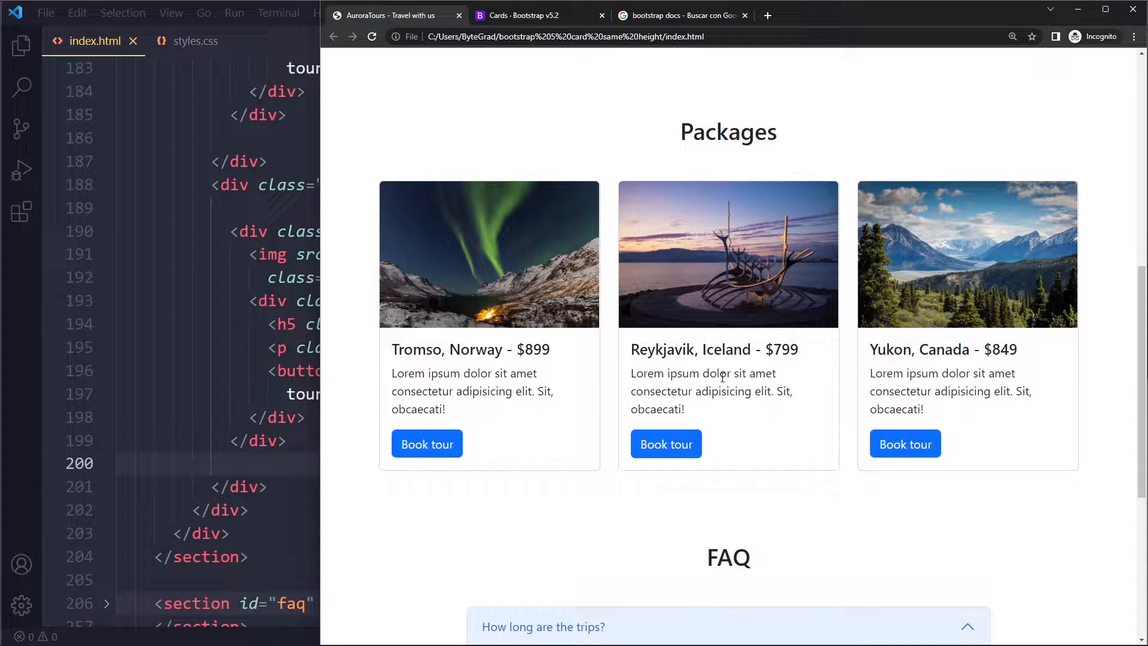
{"action": "mouse_move", "coordinate": [471, 408]}
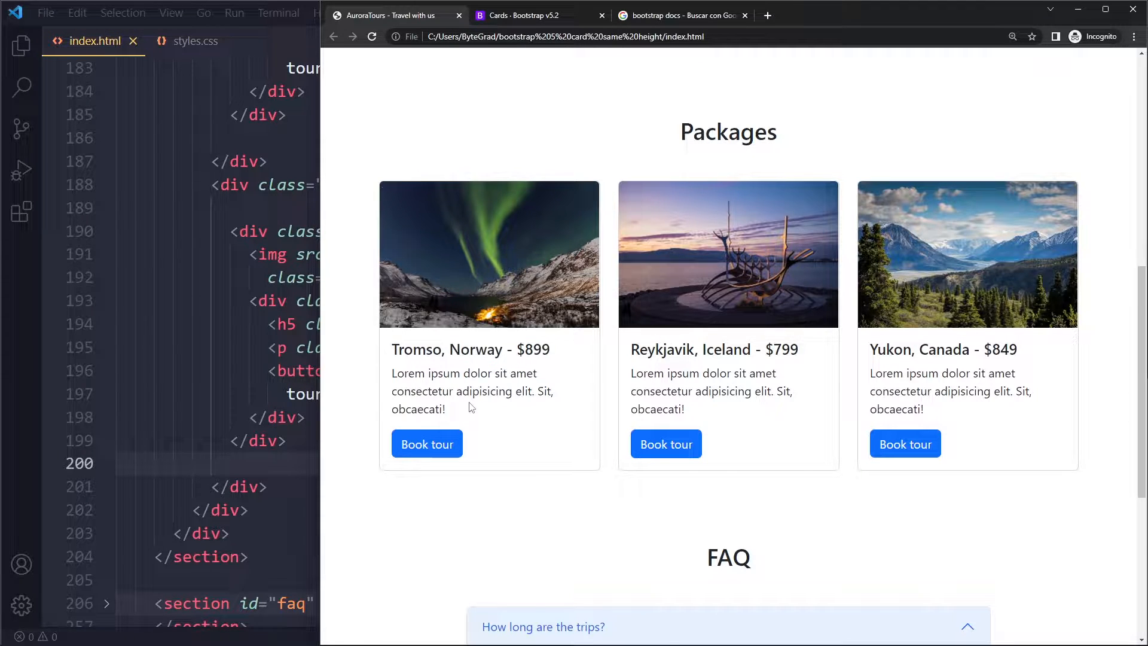
{"action": "mouse_move", "coordinate": [712, 398]}
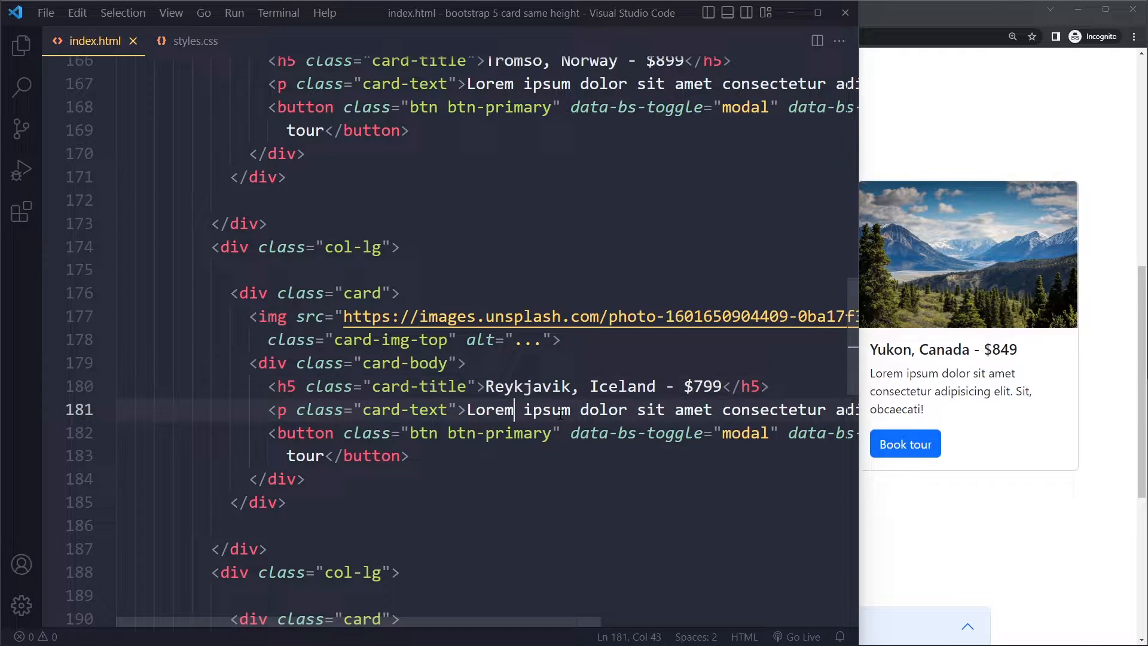
{"action": "type", "text": "assafd a"}
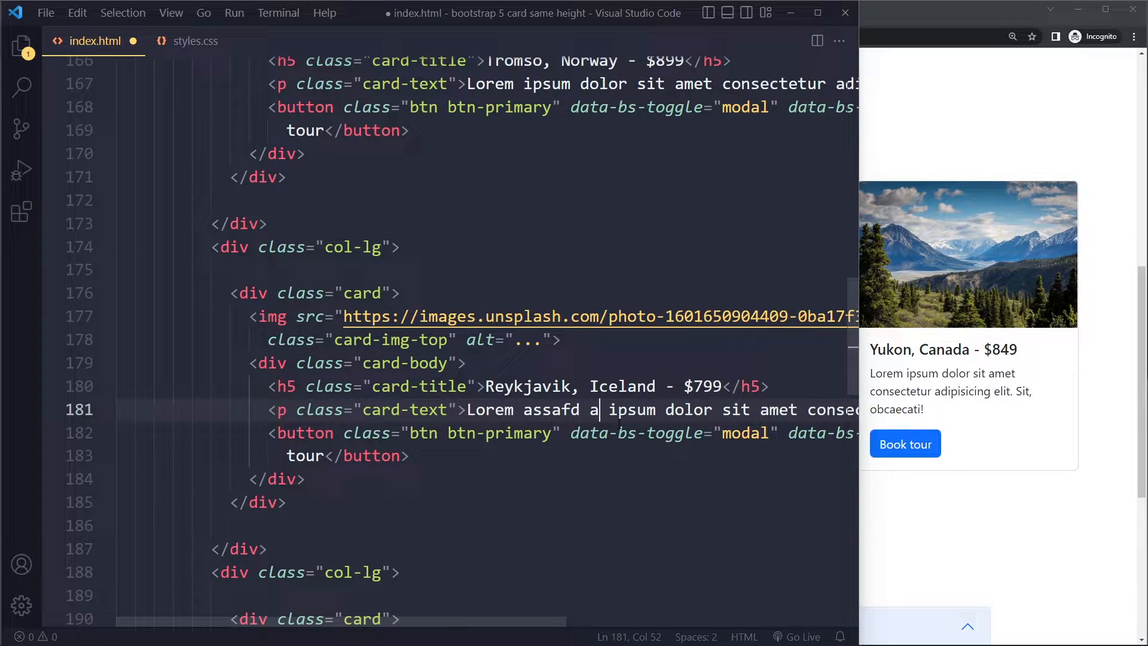
{"action": "type", "text": "asfd asfdfdsas df asfd asfd asfdasfd asfd"}
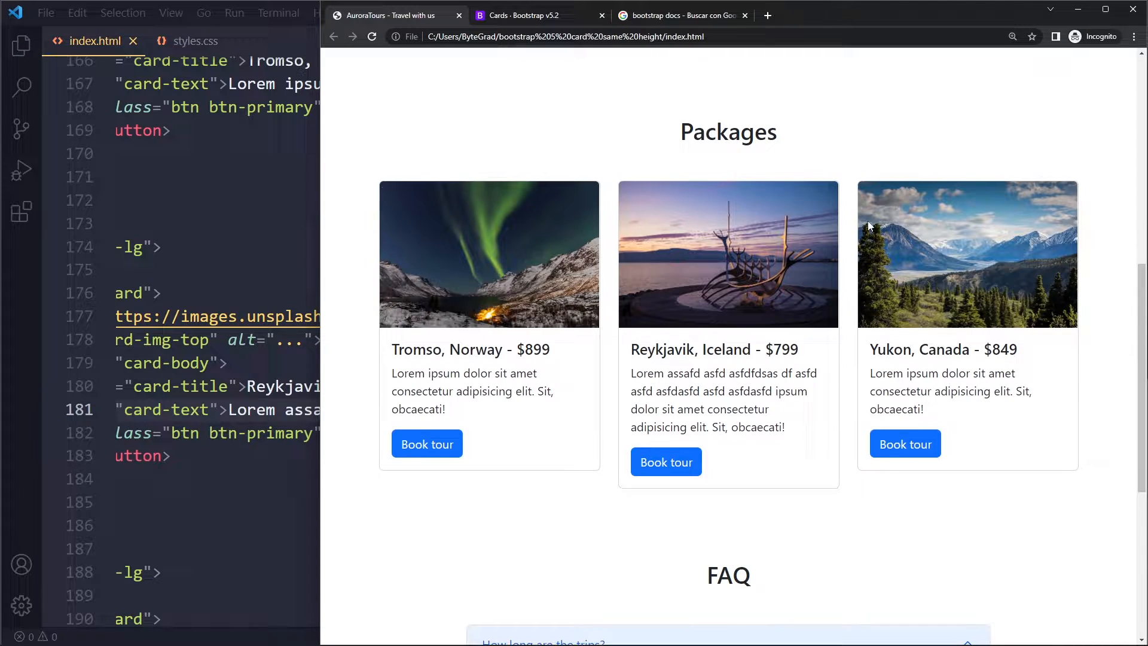
{"action": "mouse_move", "coordinate": [653, 475]}
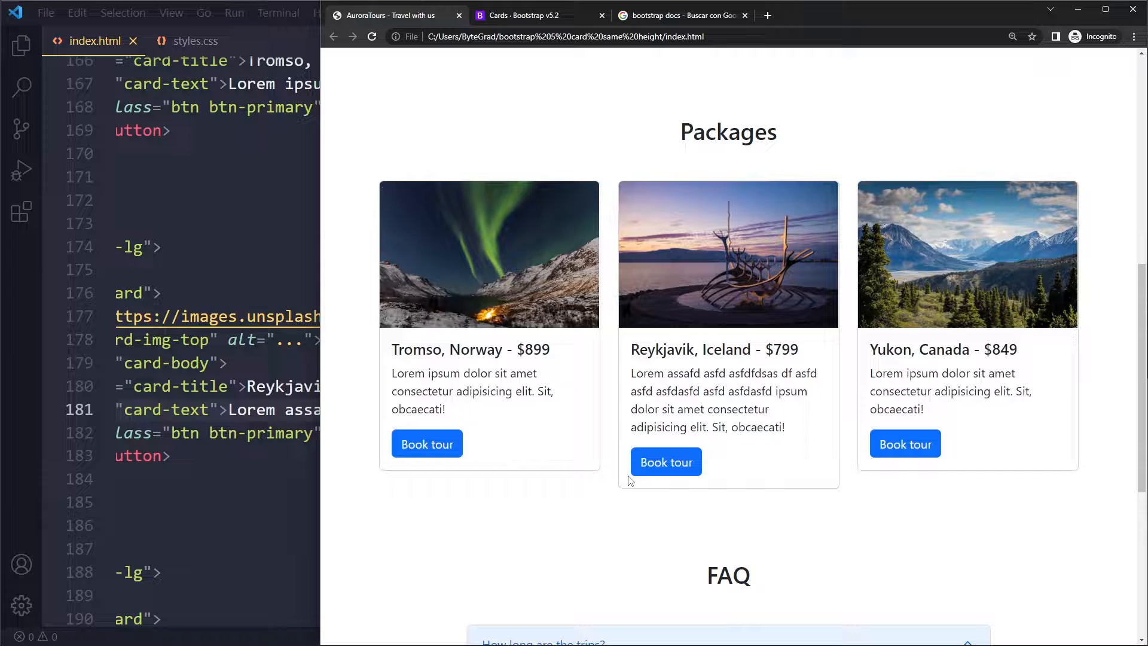
{"action": "mouse_move", "coordinate": [715, 373]}
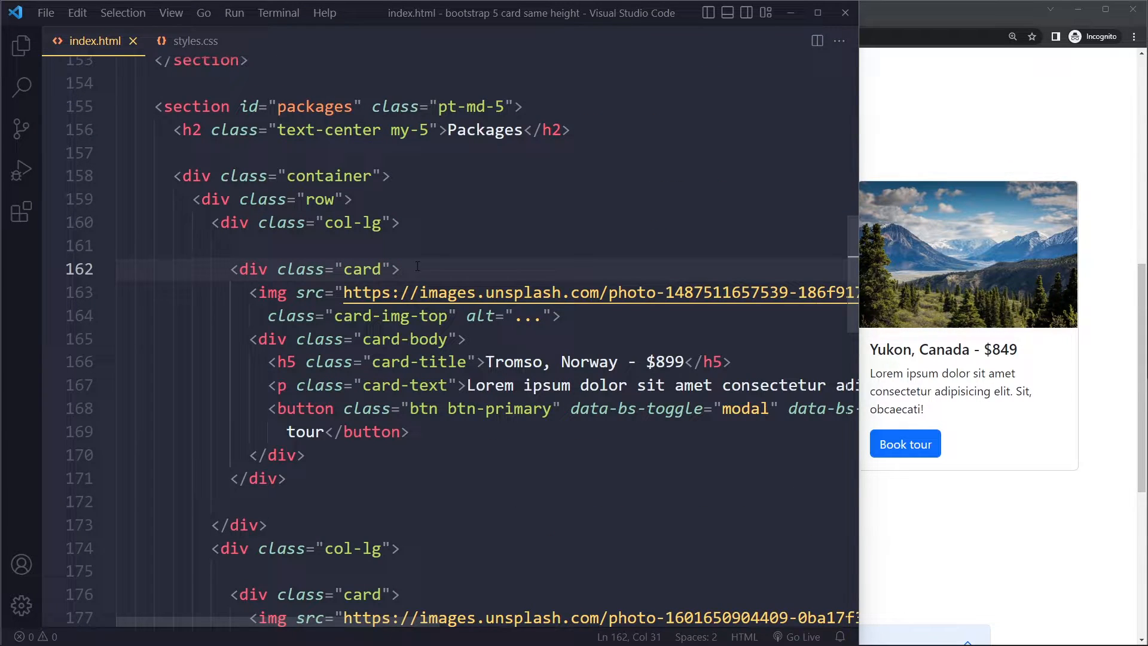
Add h-100 to the card class on the Tromso card and the other package cards.
{"action": "left_click", "coordinate": [352, 198]}
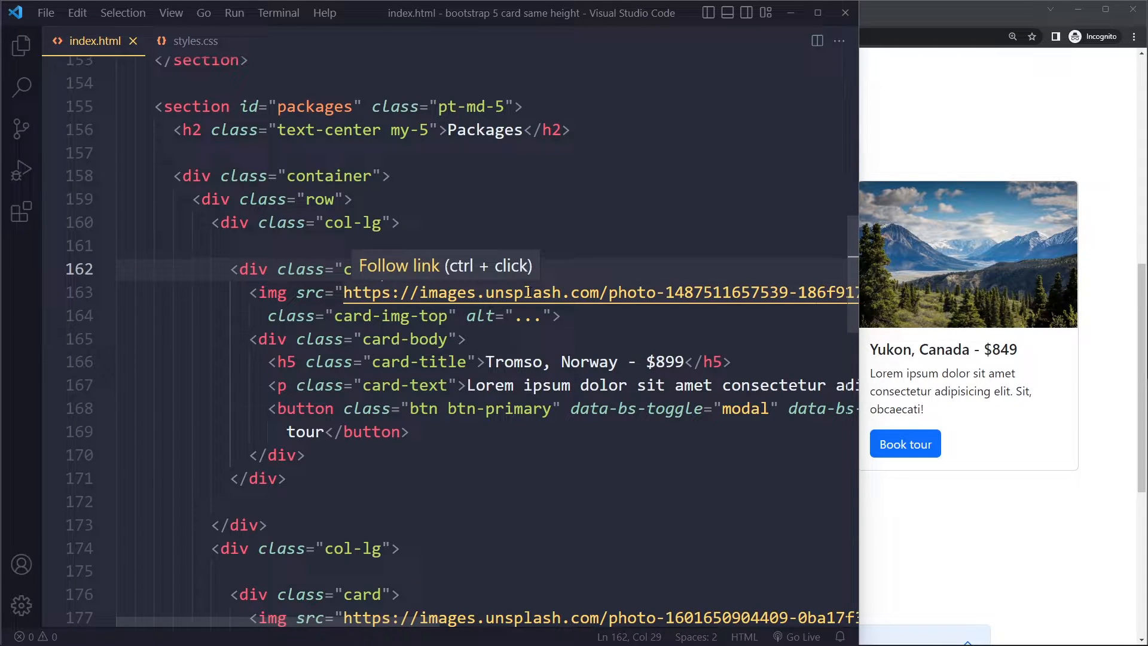
{"action": "type", "text": "h-100"}
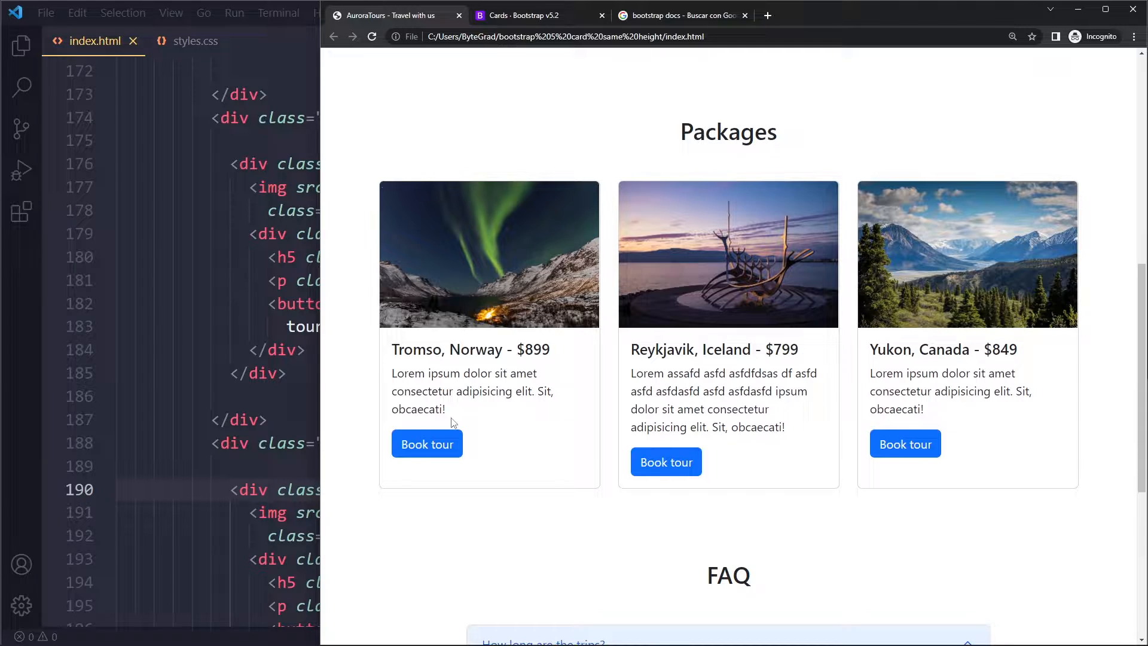
{"action": "mouse_move", "coordinate": [538, 473]}
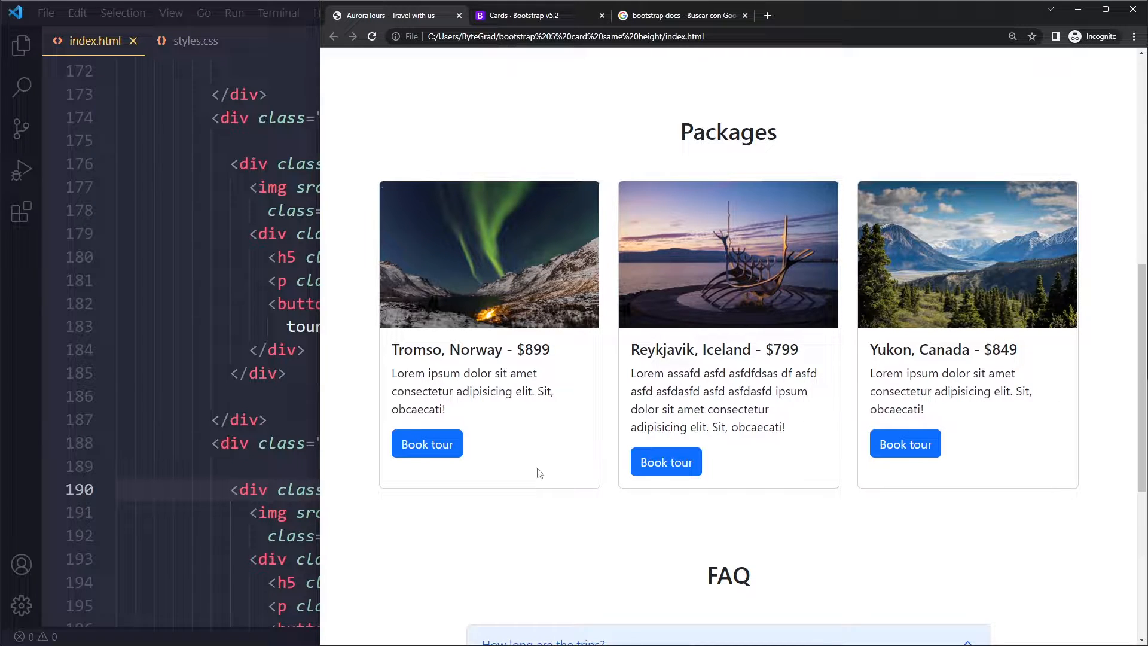
{"action": "mouse_move", "coordinate": [575, 484]}
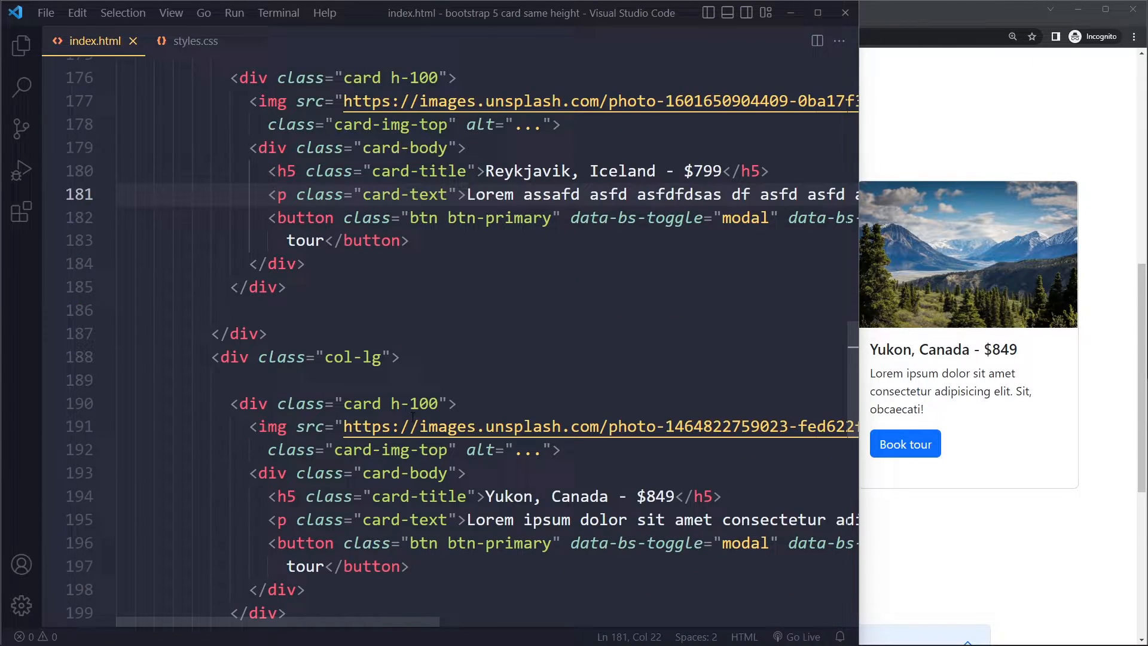
{"action": "scroll", "scroll_direction": "down", "scroll_amount": 3}
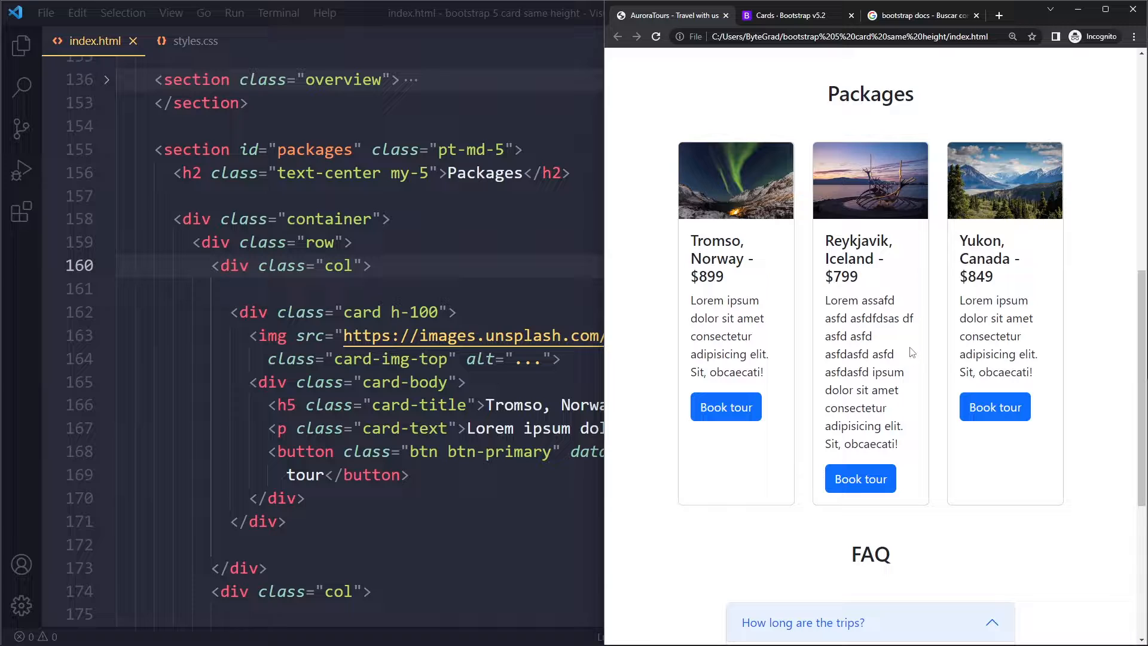
{"action": "mouse_move", "coordinate": [732, 457]}
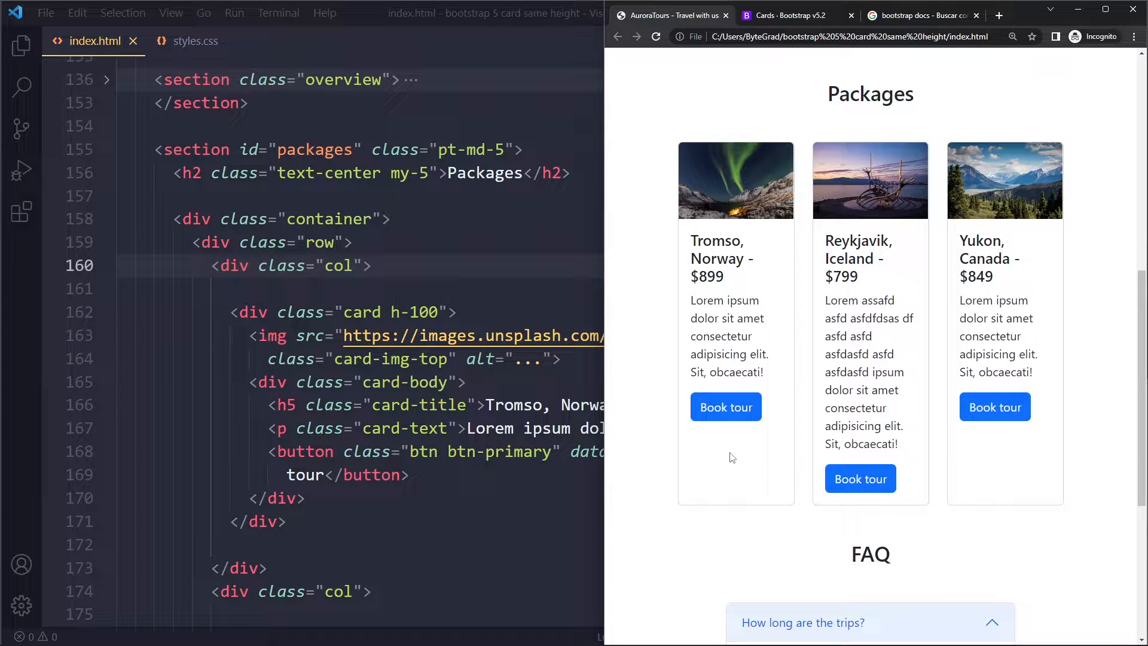
{"action": "mouse_move", "coordinate": [656, 400]}
{"action": "type", "text": "-"}
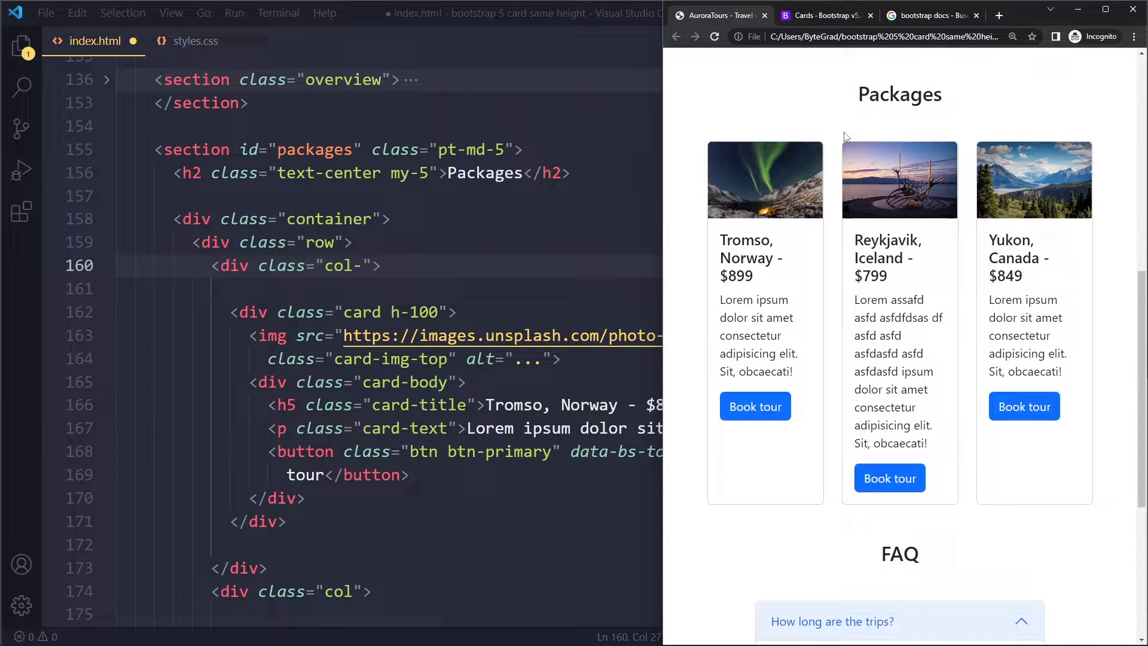
{"action": "mouse_move", "coordinate": [831, 261]}
{"action": "type", "text": "md"}
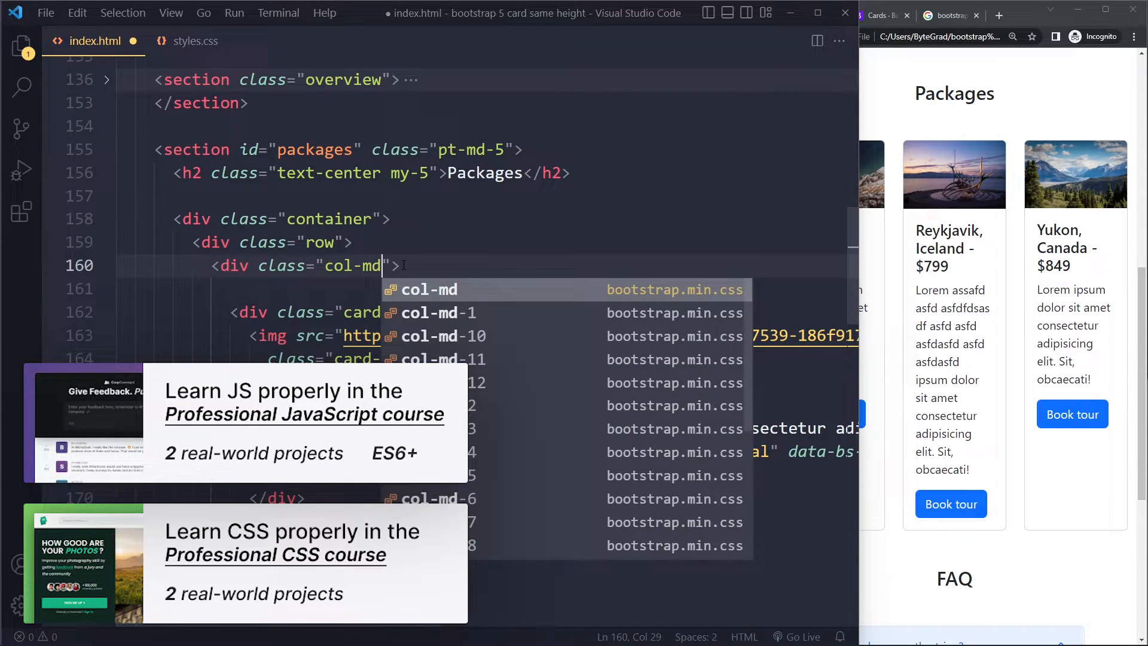
Change the package column classes to col-md-4 and select the row's class for editing.
{"action": "type", "text": "-4"}
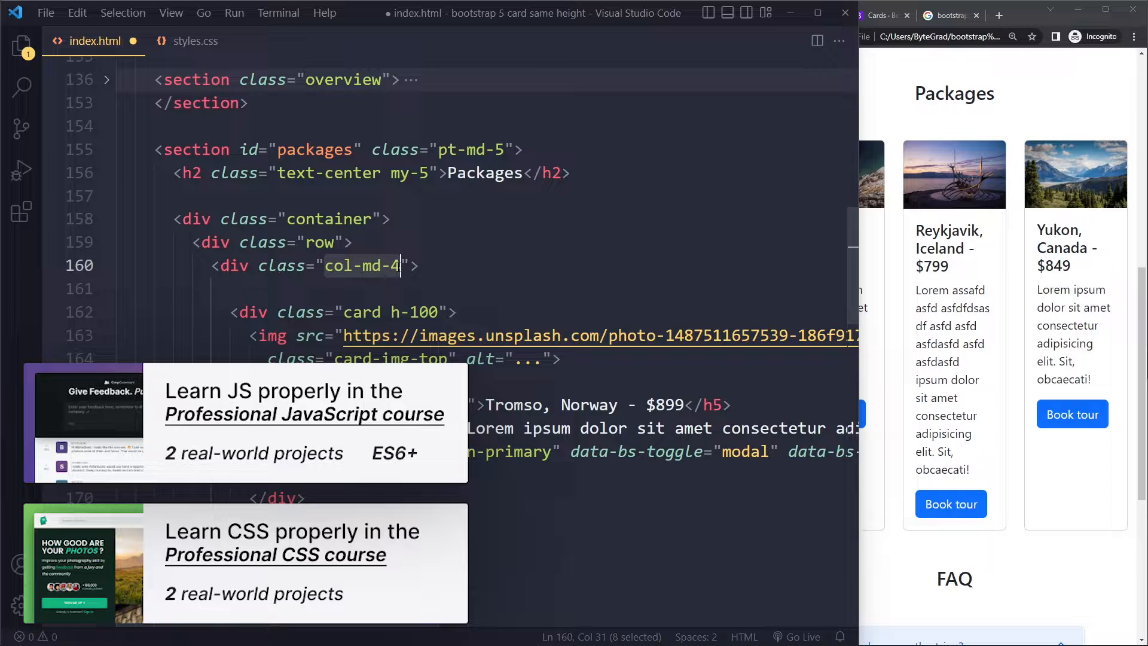
{"action": "scroll", "scroll_direction": "down", "scroll_amount": 3}
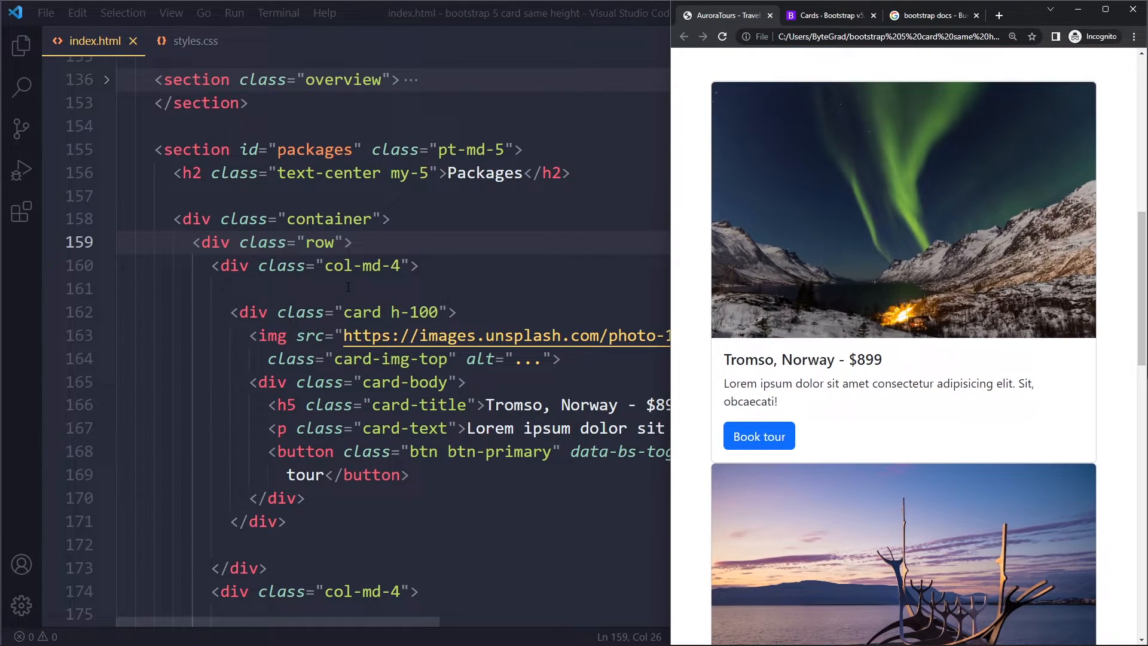
{"action": "mouse_move", "coordinate": [723, 236]}
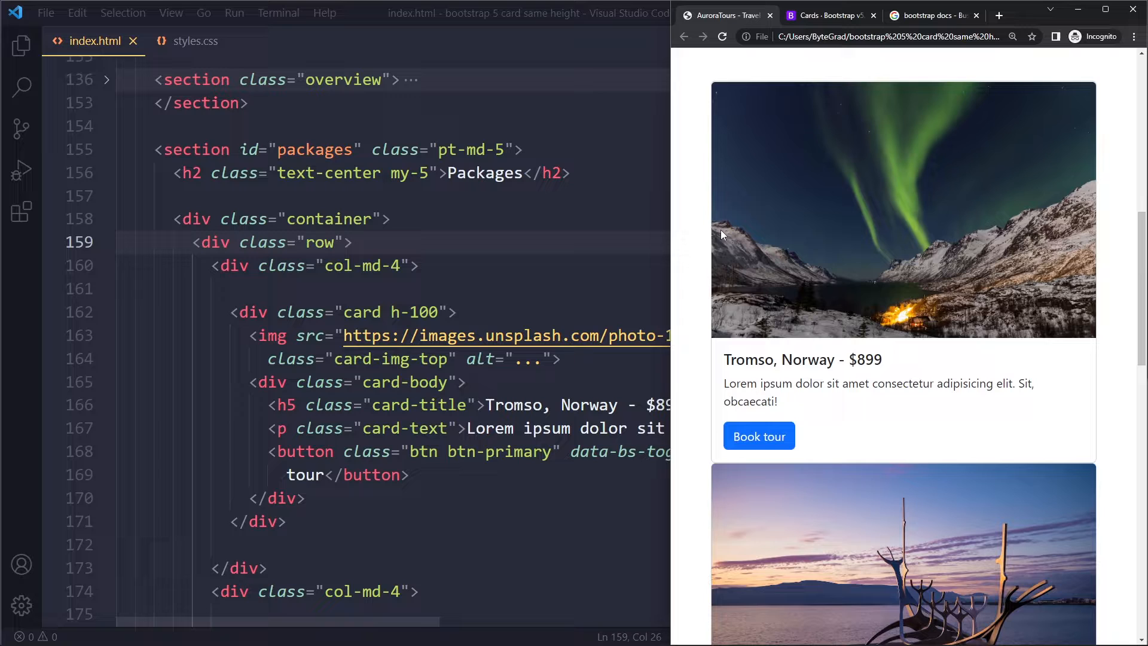
{"action": "double_click", "coordinate": [748, 359]}
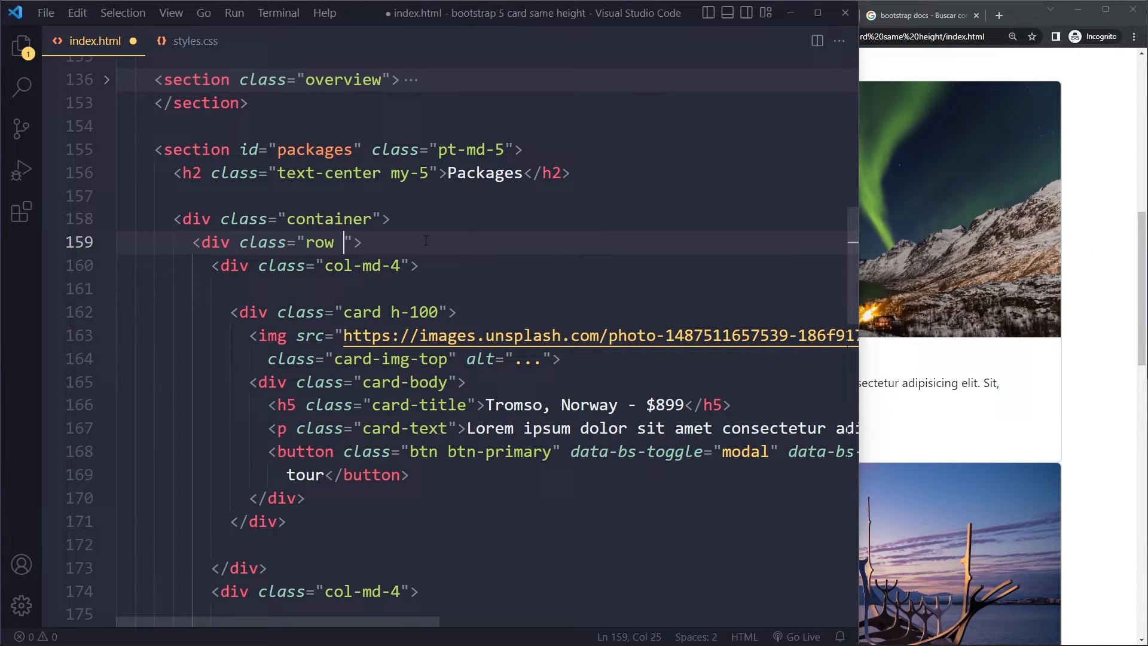
Append gy-3 to the packages row's class list via IntelliSense.
{"action": "type", "text": "gy-"}
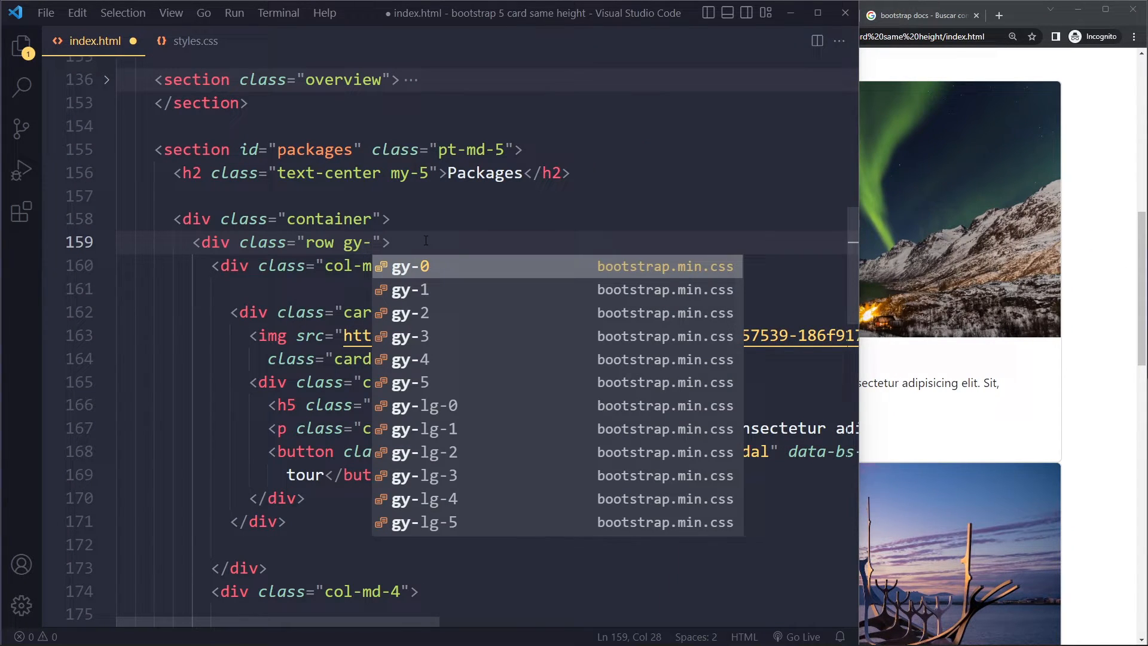
{"action": "type", "text": "3"}
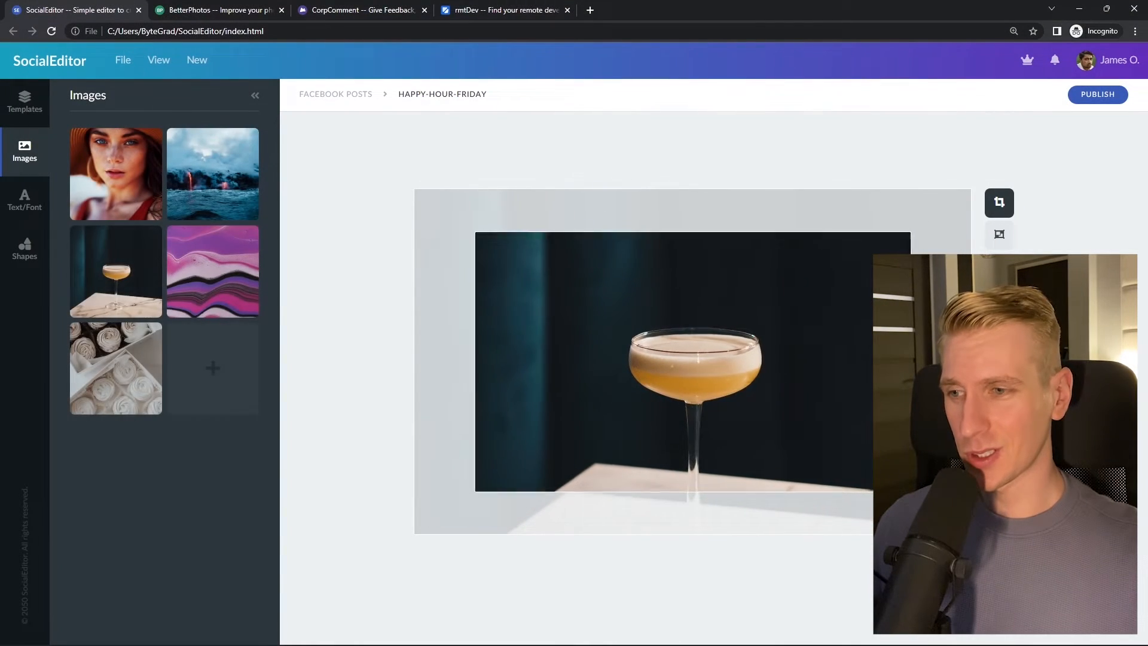
Browse the SocialEditor, rmtDev and BetterPhotos tabs, searching 'react developer' in rmtDev.
{"action": "left_click", "coordinate": [214, 11]}
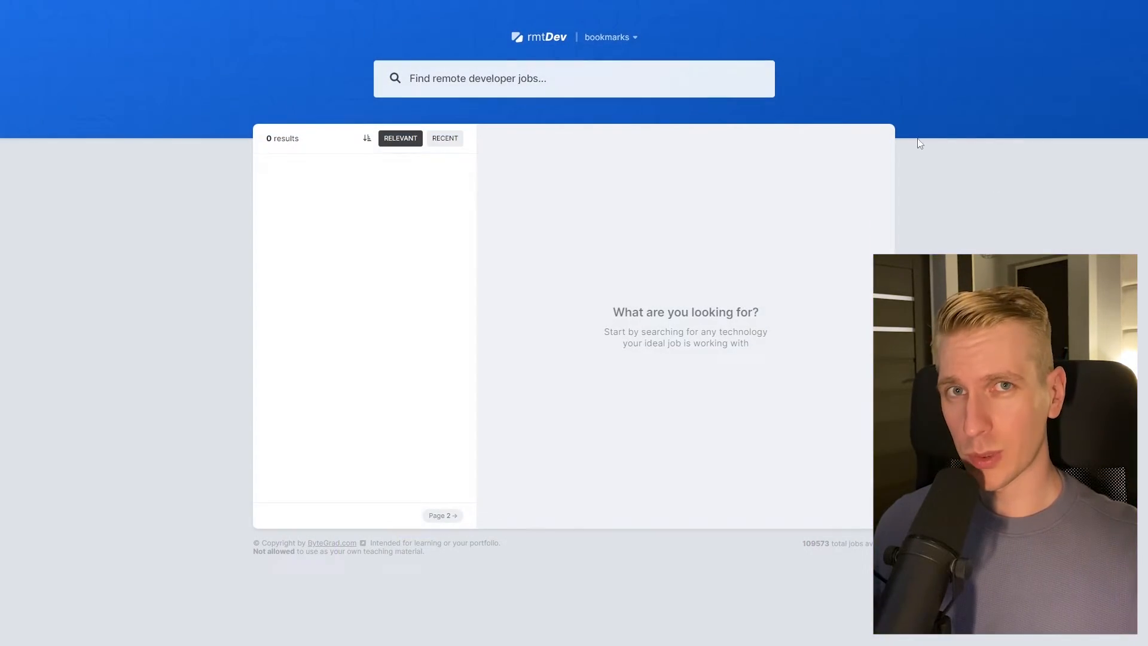
{"action": "type", "text": "react developer"}
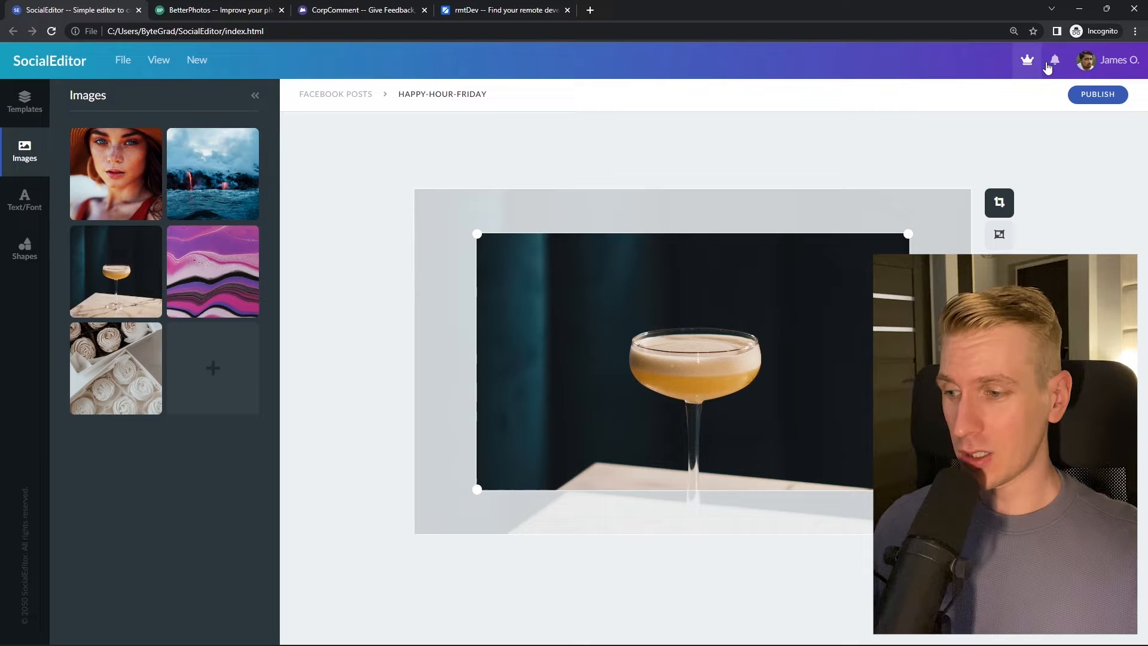
{"action": "left_click", "coordinate": [214, 11]}
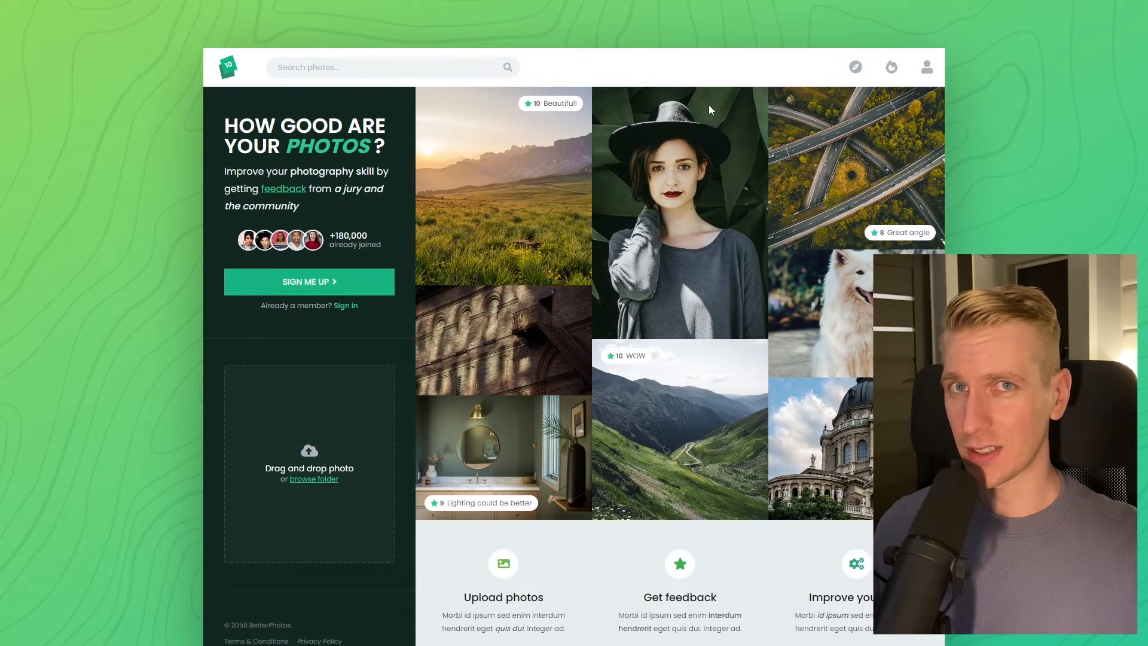